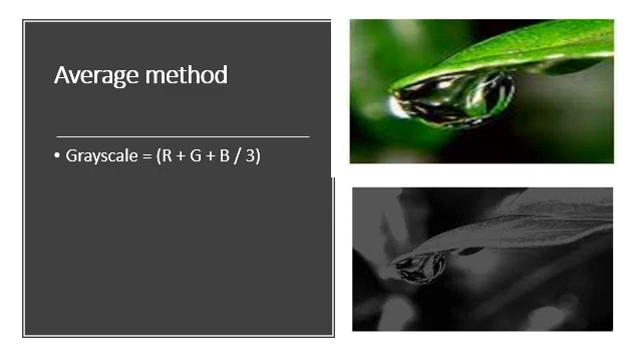
Advance from the Average method slide to the Weighted (luminosity) method slide
key(Right)
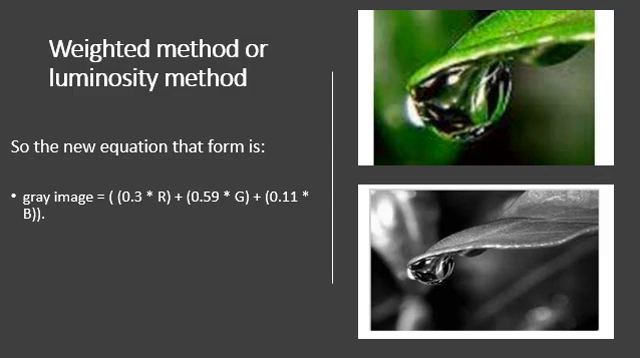
key(Right)
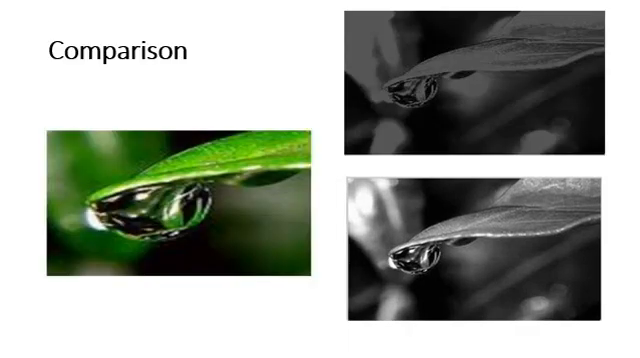